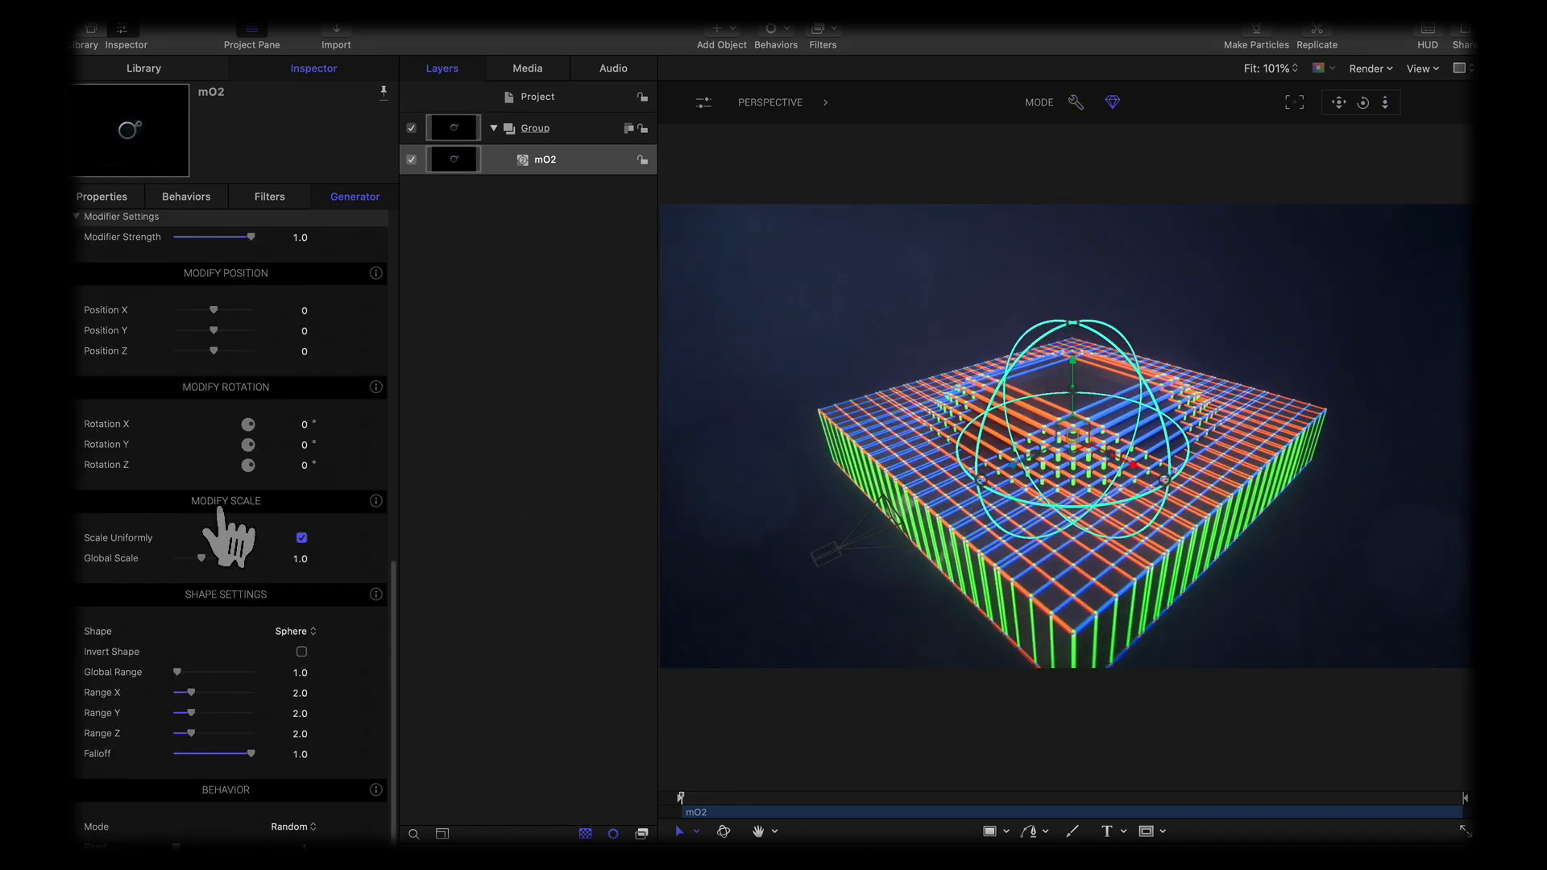
- Pick a grid material in the Material Library, then select Moon and edit its rotation field
left_click_drag(246, 558, 187, 559)
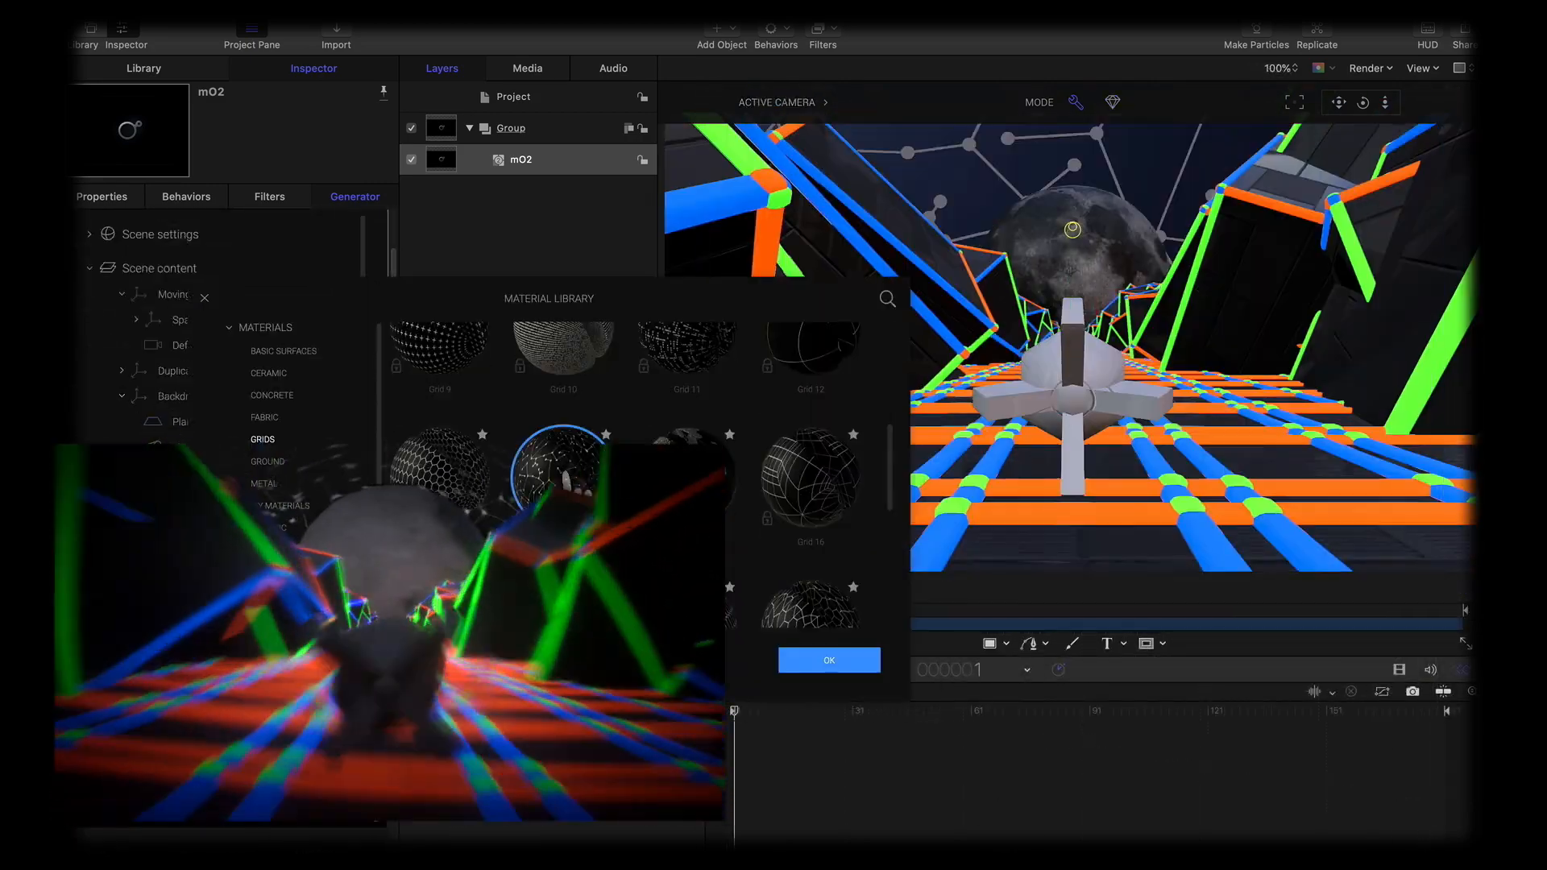
left_click(829, 659)
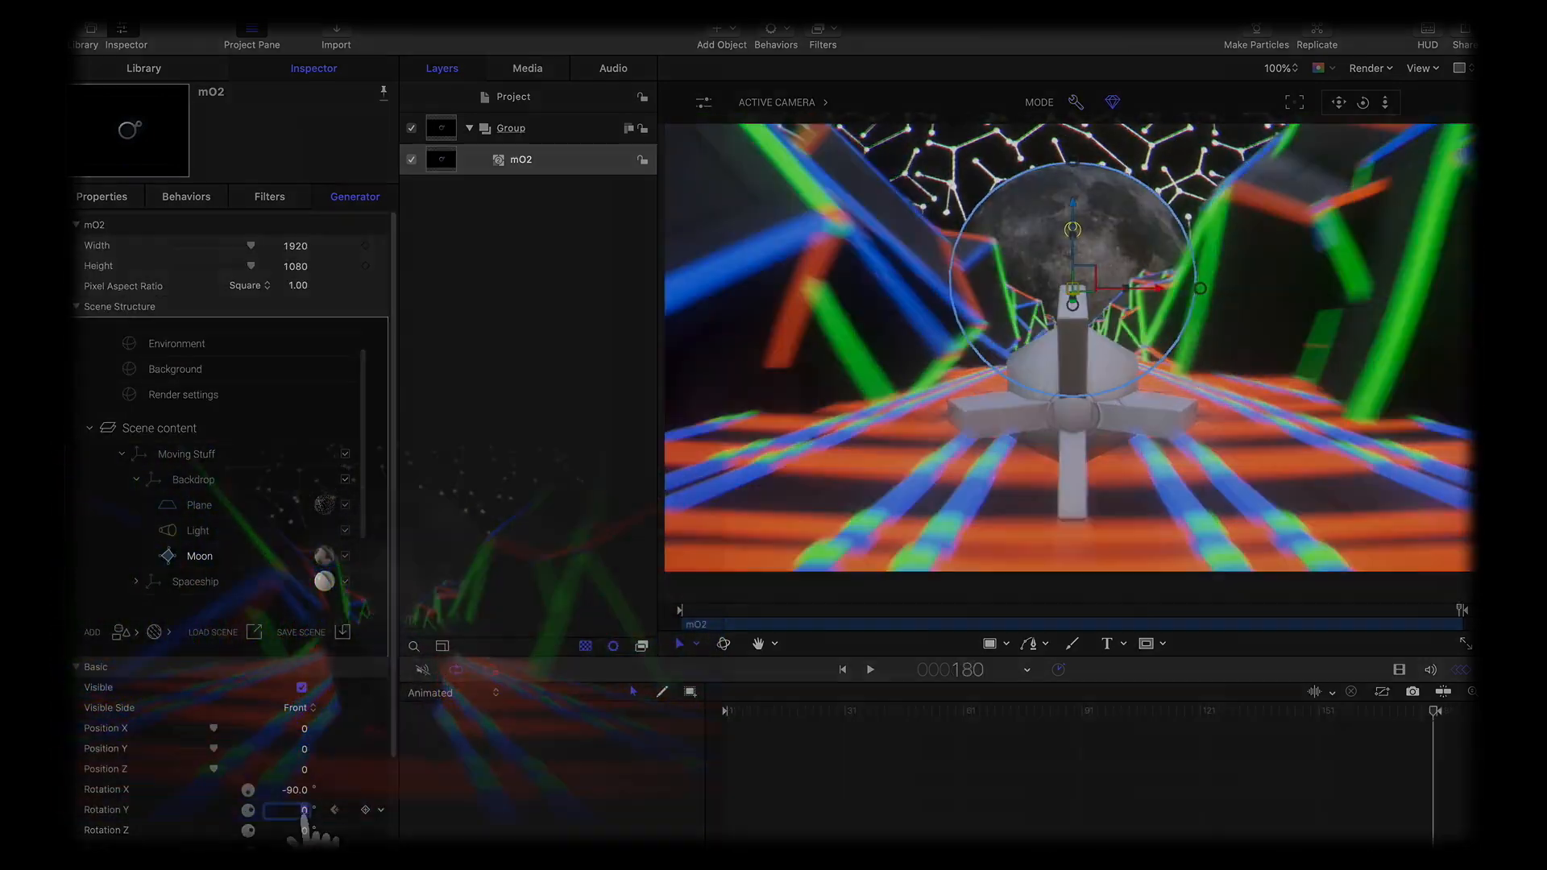